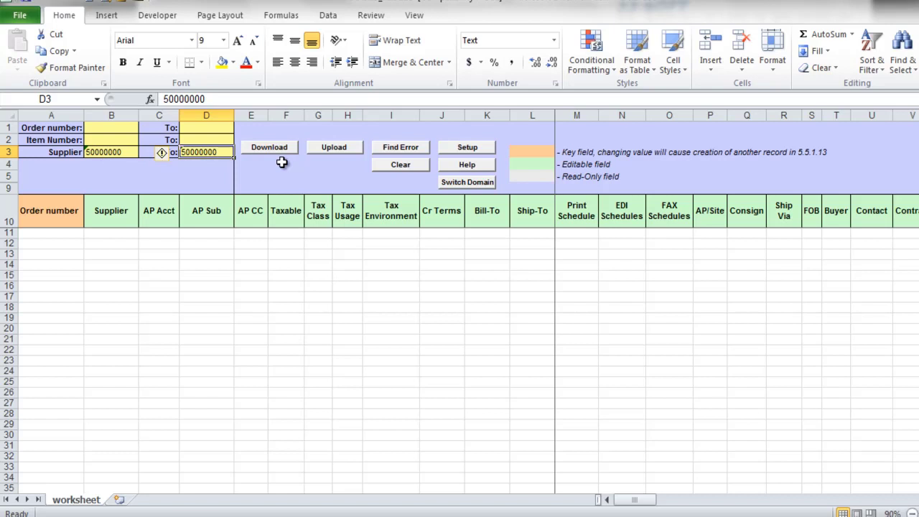
Step: Download supplier 50000000's order lines from QAD into the order worksheet
left_click(270, 147)
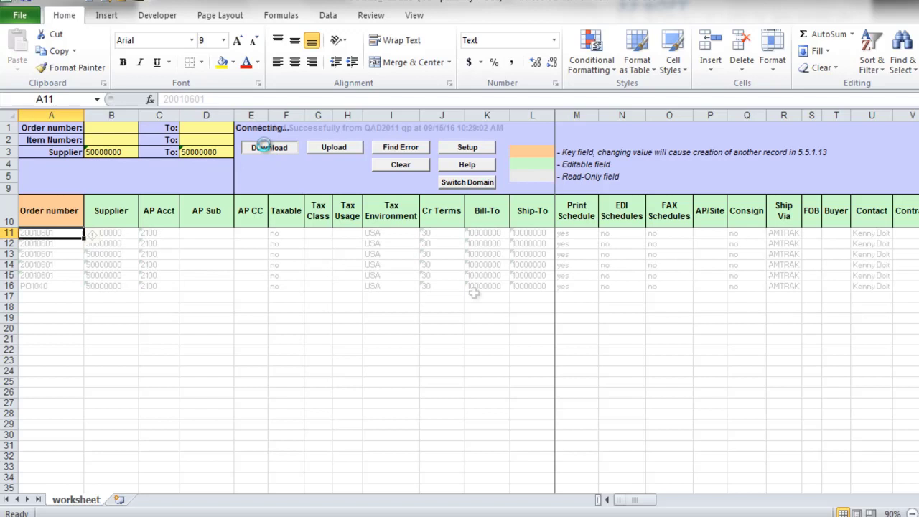
left_click(270, 146)
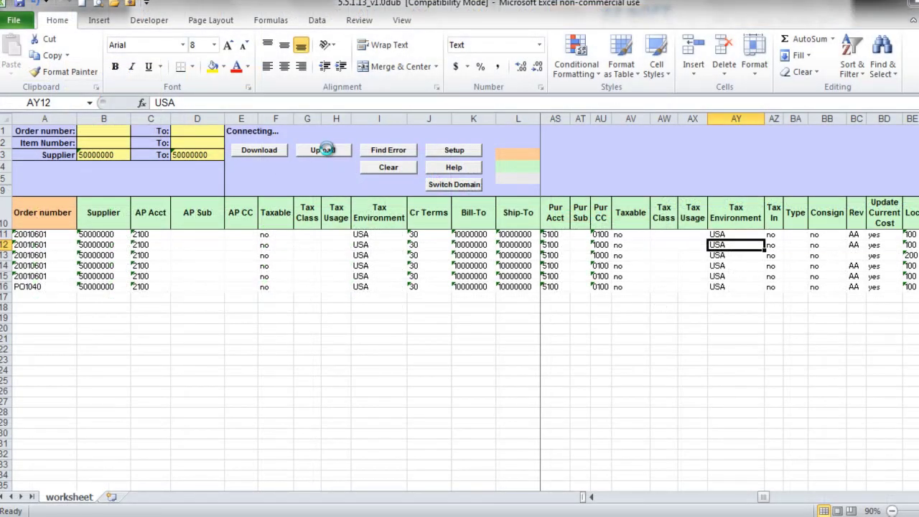
left_click(323, 150)
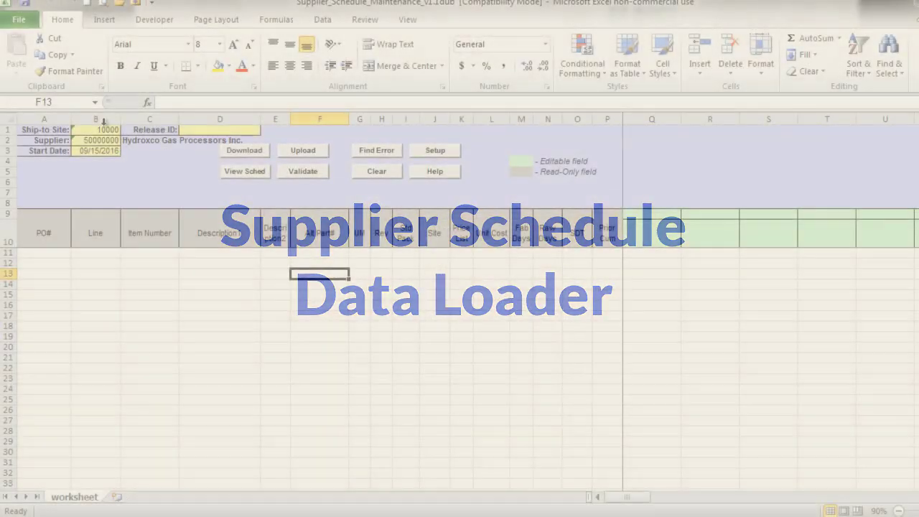
Step: Download the site 10000 / supplier 50000000 schedule lines from QAD into the schedule workbook
left_click(95, 141)
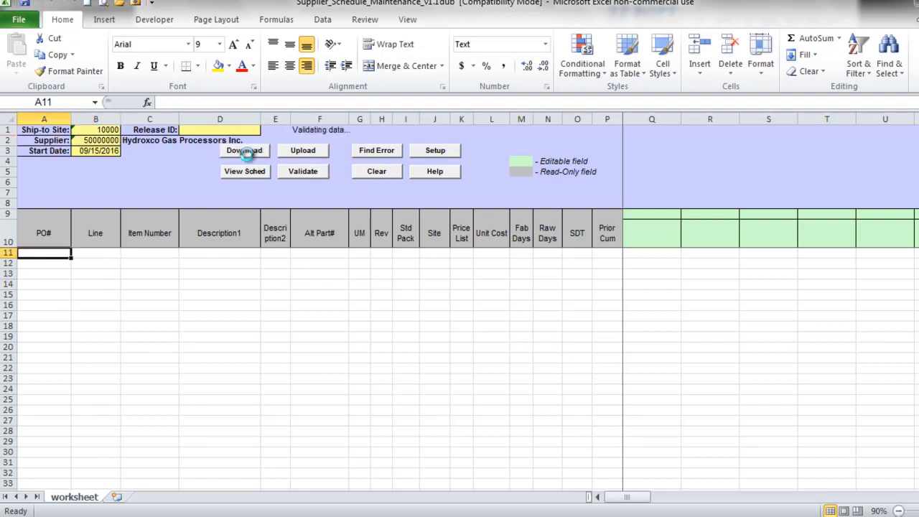
left_click(244, 151)
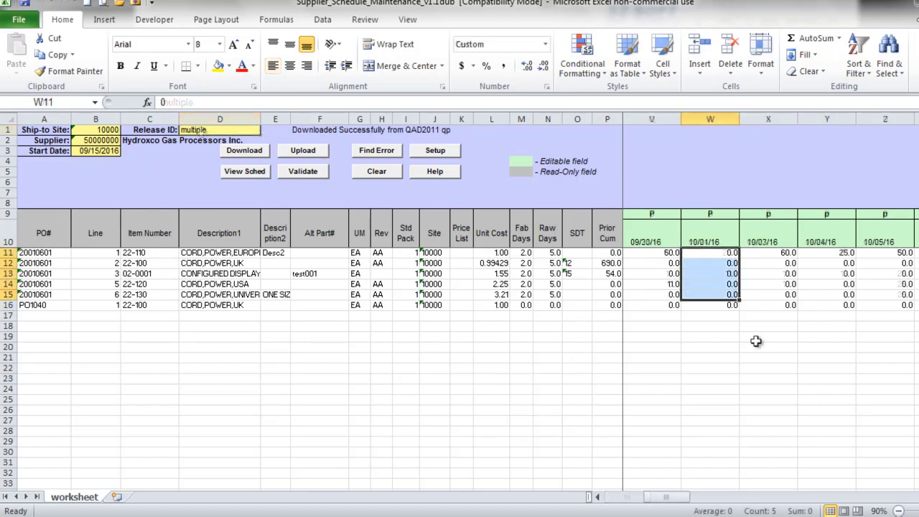
Step: Enter 15 as the 10/01/16 quantity on the five 20010601 schedule lines (W11:W15)
type("15")
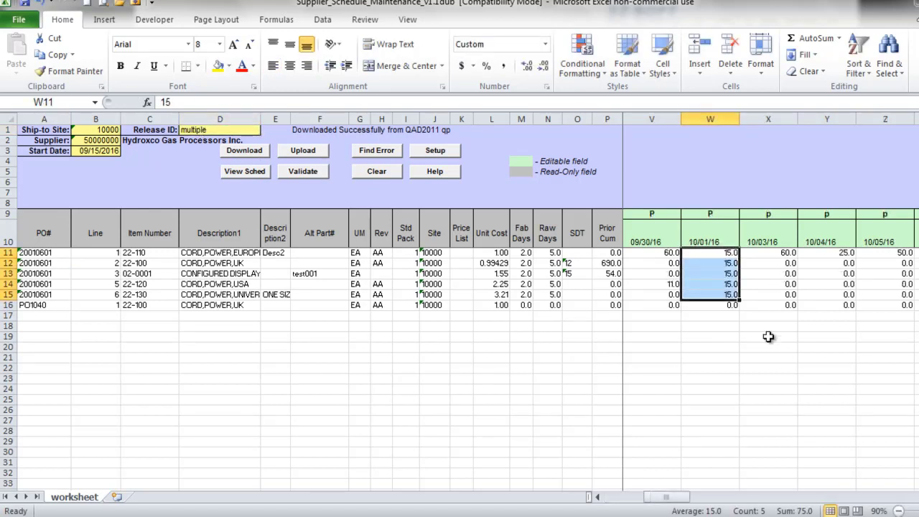
left_click(709, 336)
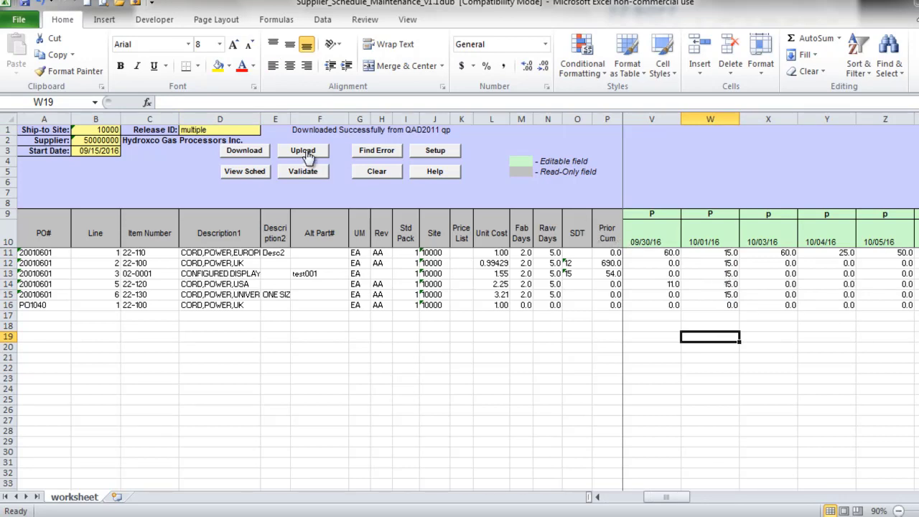
Step: Upload the edited schedule to QAD and confirm it loaded successfully as release 20160915
left_click(302, 150)
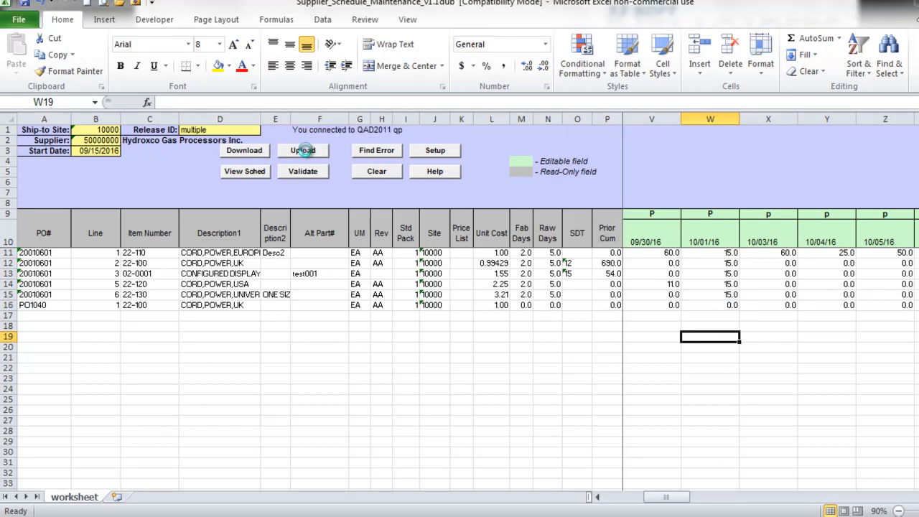
left_click(301, 150)
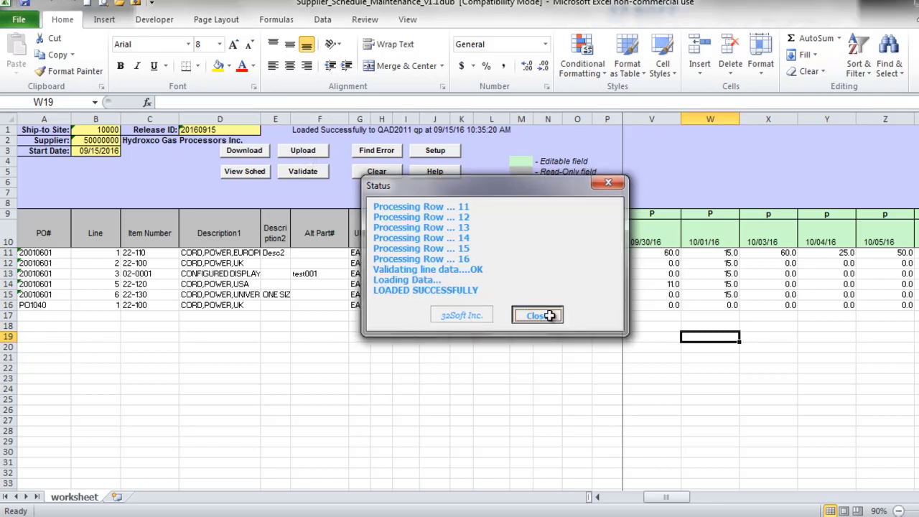
left_click(538, 316)
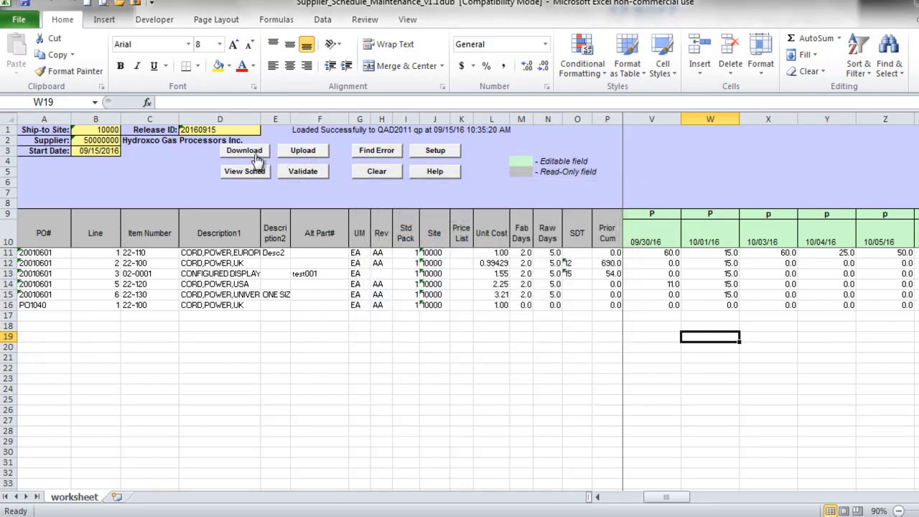
Step: Re-download the schedule and verify W11:W15 still read 15.0, summing to 75
left_click(244, 151)
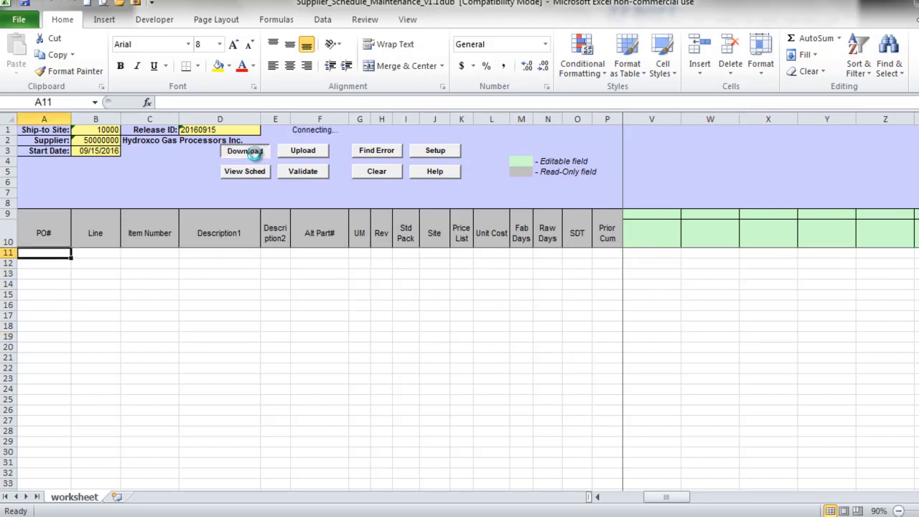
left_click(244, 151)
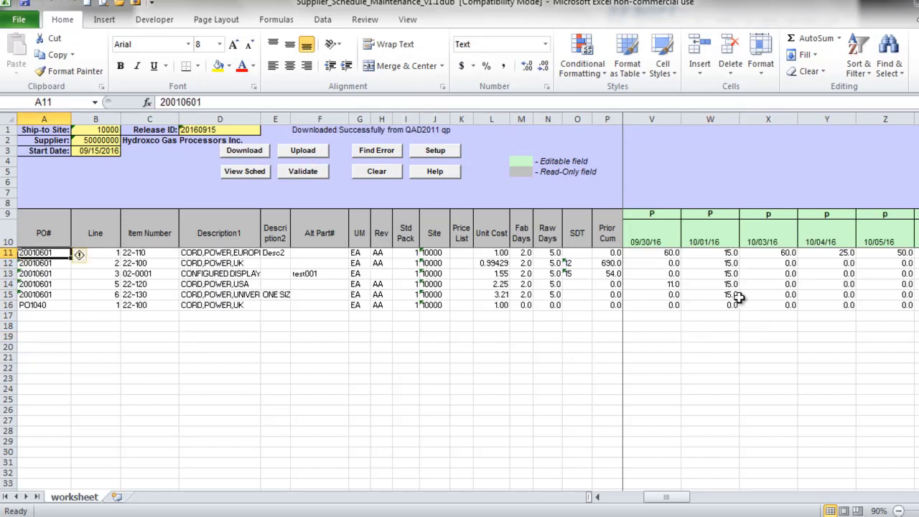
left_click_drag(709, 253, 709, 294)
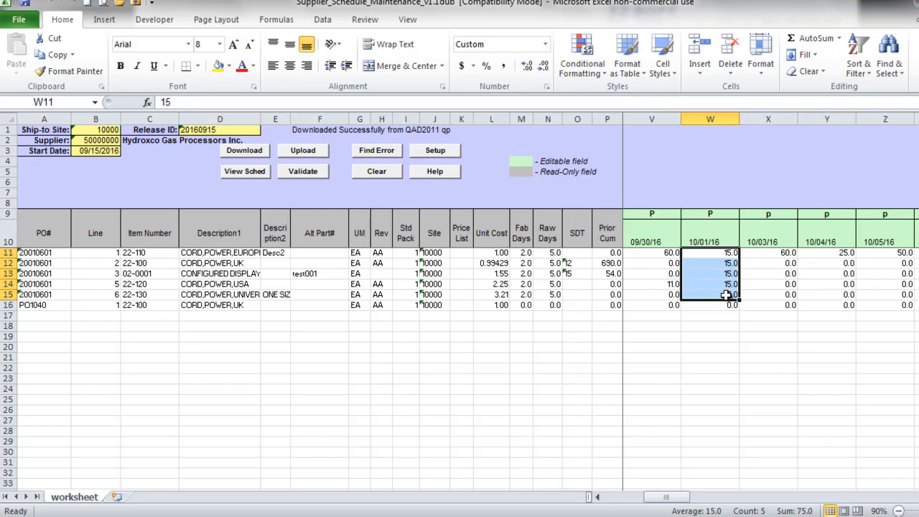